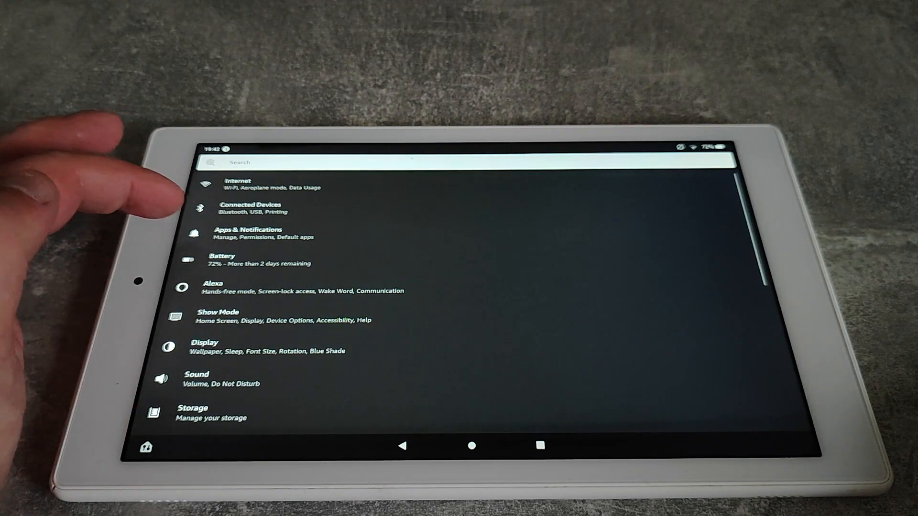
# Open the Apps & Notifications page from the main Settings list.
pyautogui.click(263, 234)
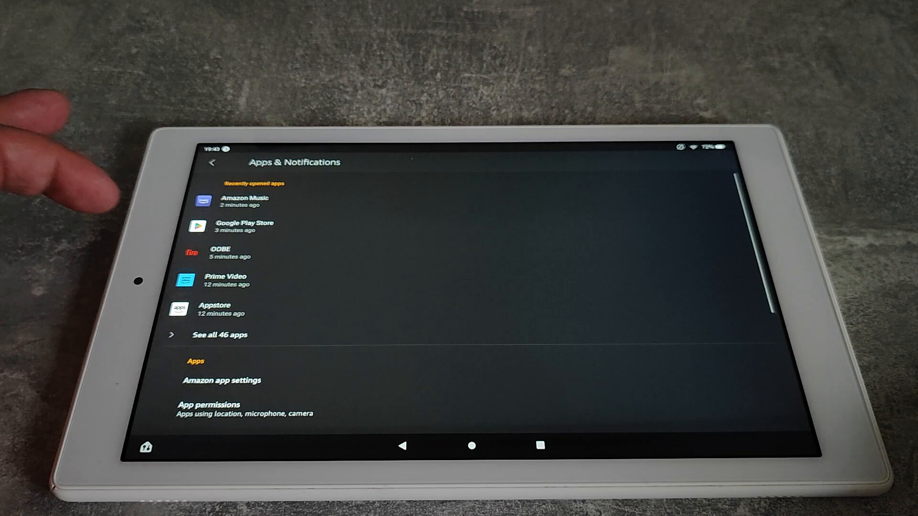
# Scroll down the Apps & Notifications page to reach and open Notifications.
pyautogui.scroll(-3)
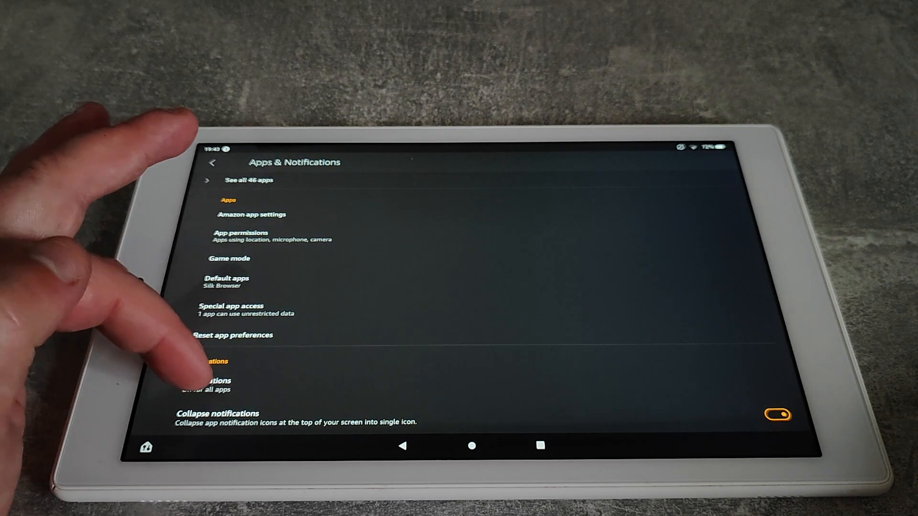
pyautogui.click(208, 366)
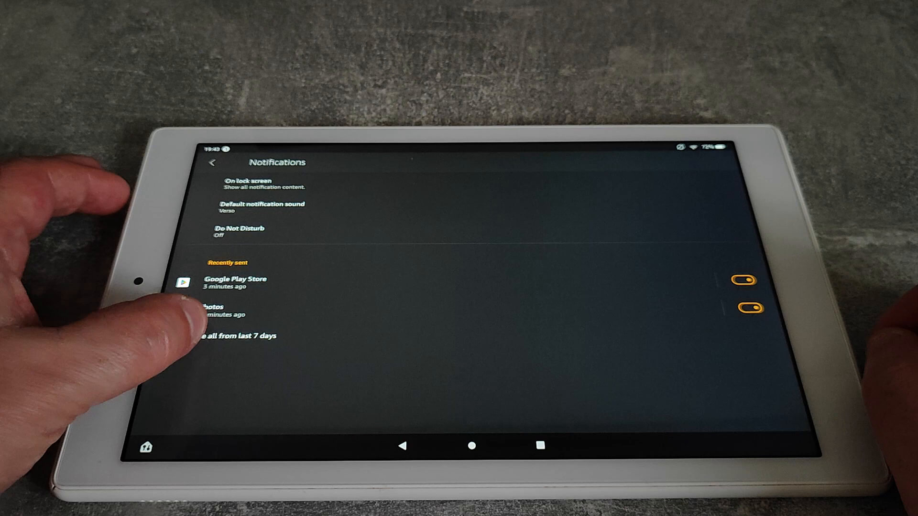
# Show every app's notification setting from the last 7 days.
pyautogui.click(235, 336)
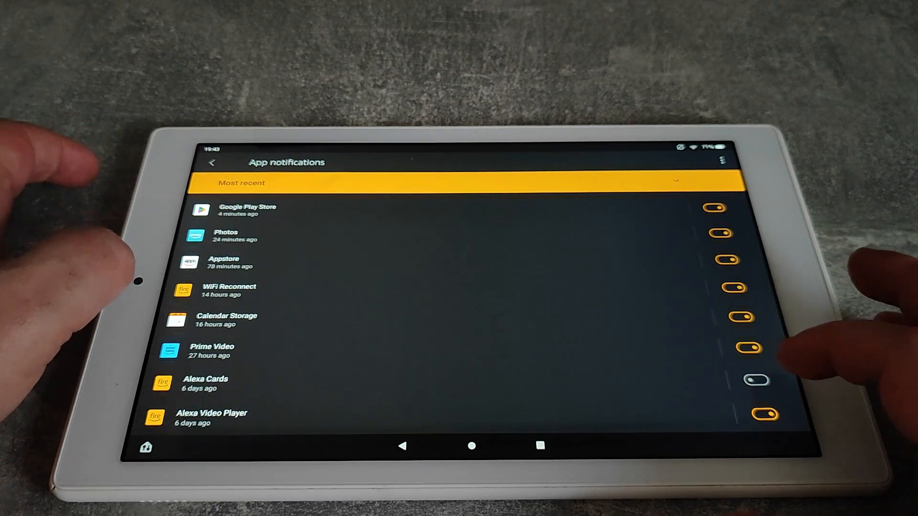
# Return from App notifications to the main Notifications page.
pyautogui.click(212, 162)
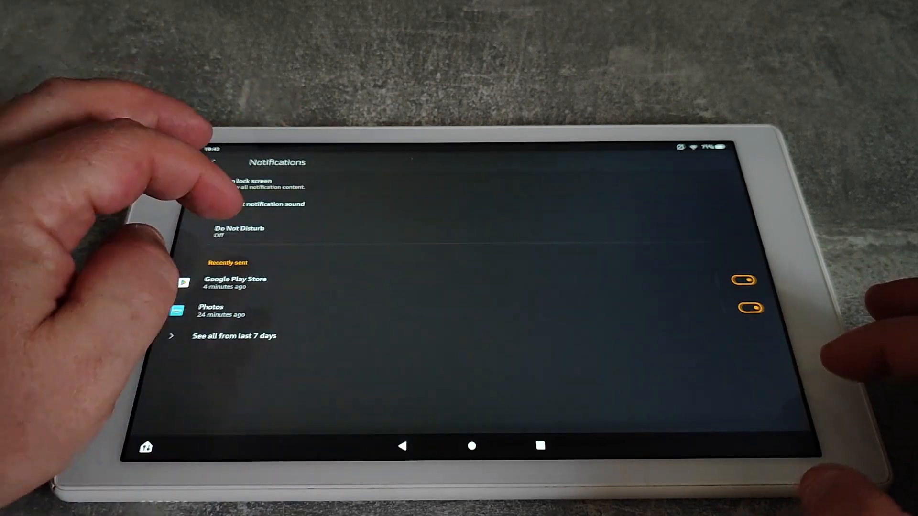